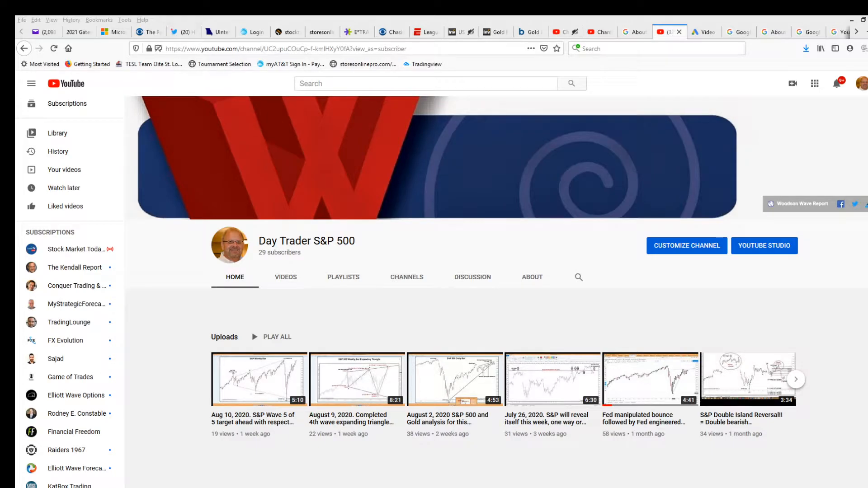
mouse_move(149, 407)
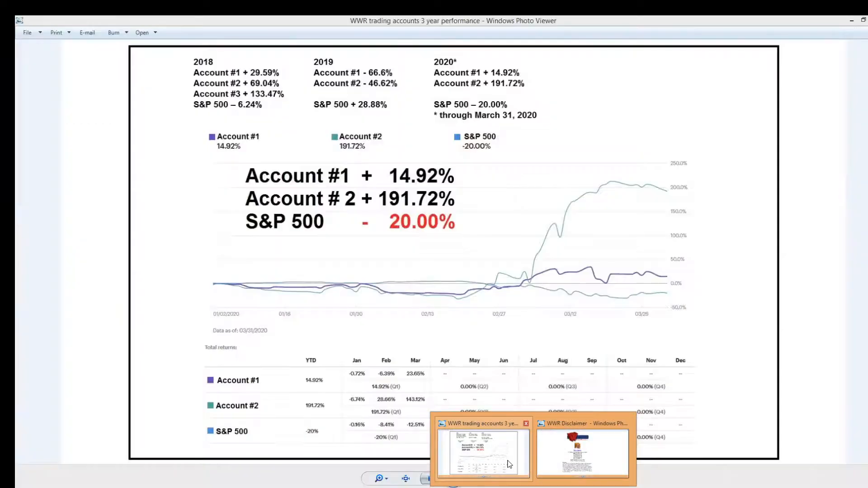
- Flip through the disclaimer and account performance images, then land on the S&P 500 weekly chart window
click(583, 451)
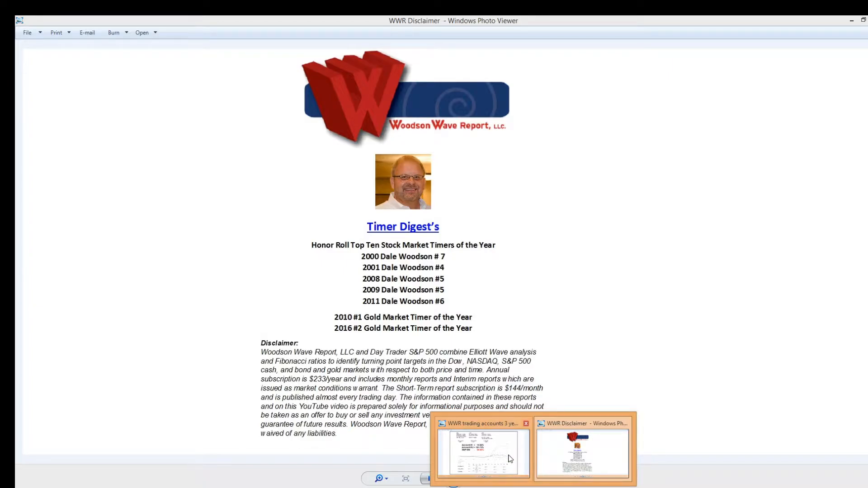
click(482, 452)
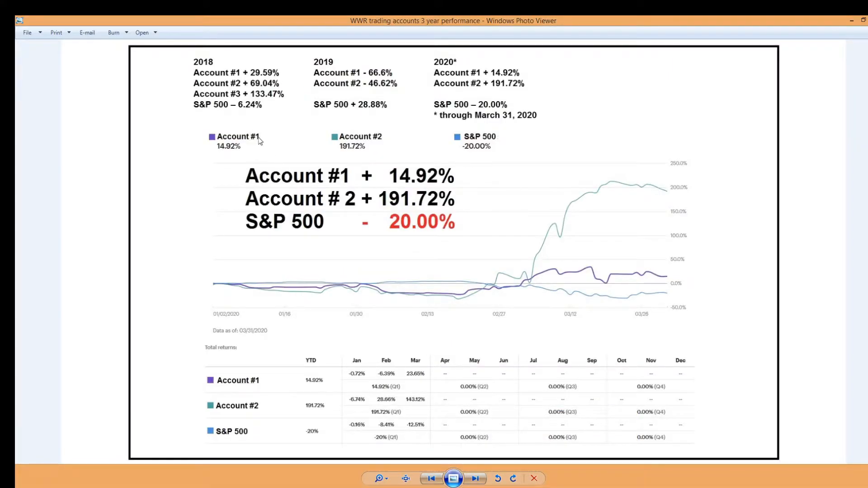
mouse_move(482, 107)
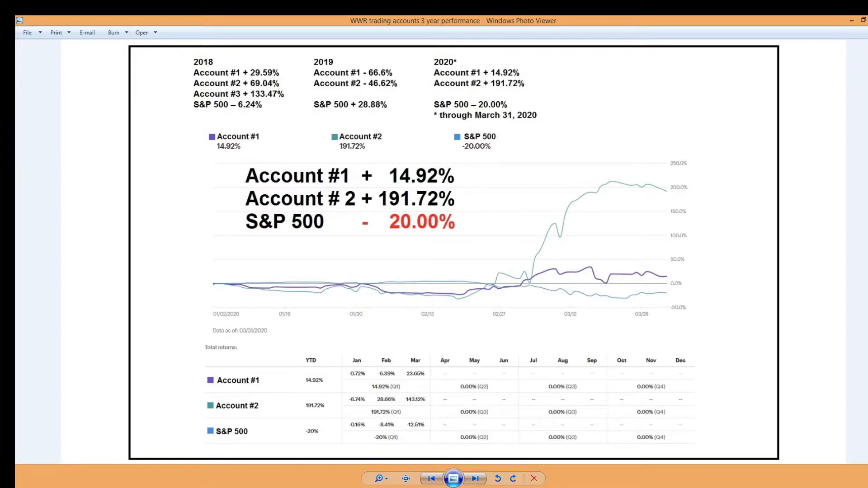
click(475, 478)
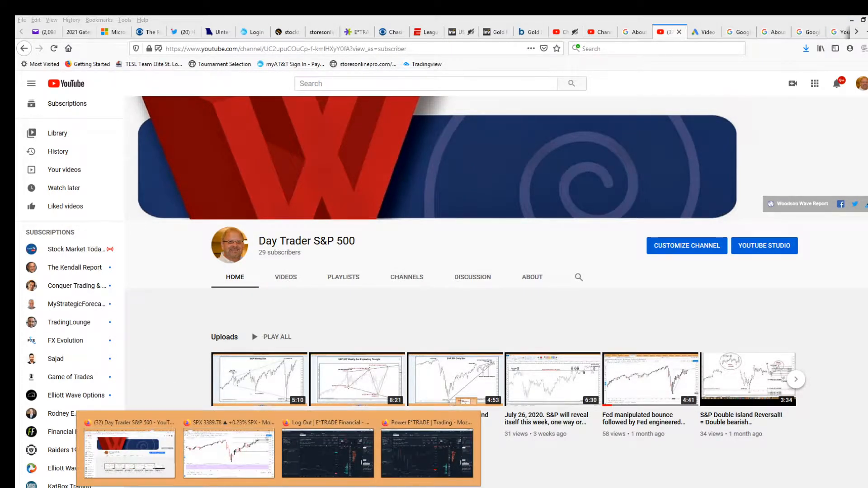
click(228, 452)
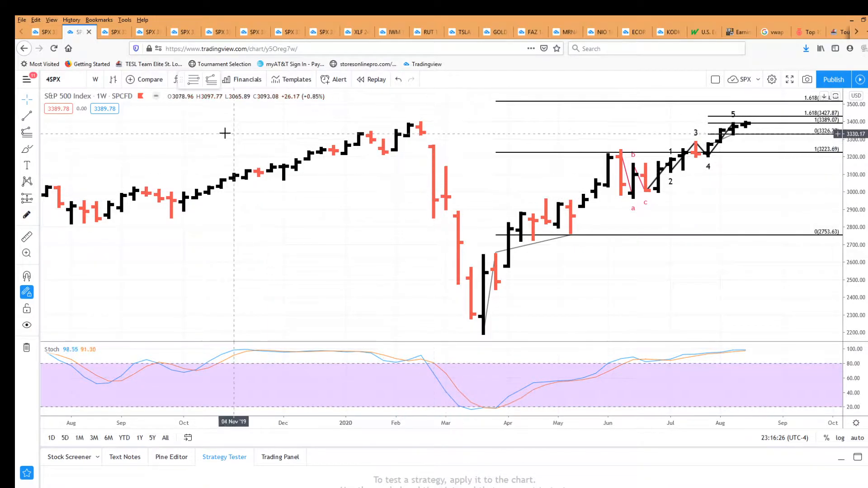
mouse_move(444, 319)
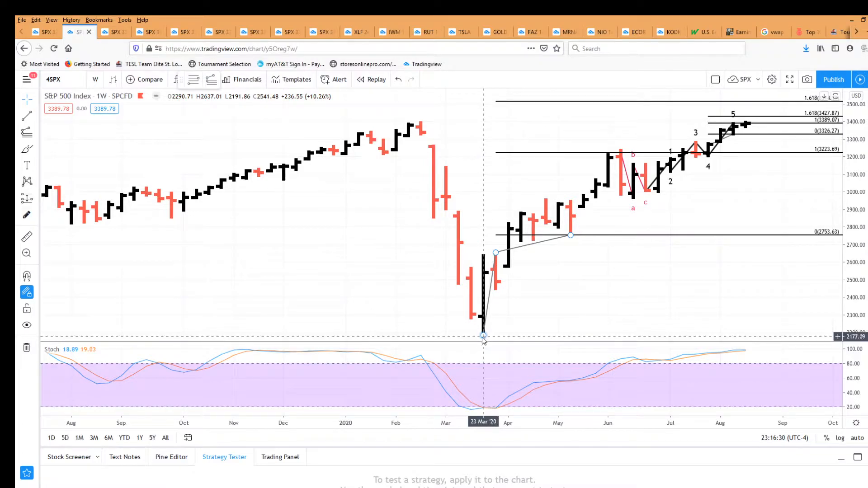
mouse_move(752, 178)
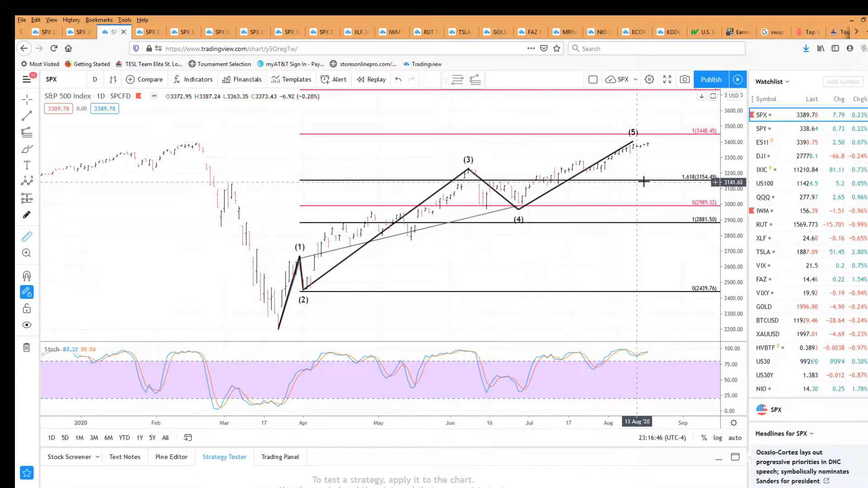
mouse_move(458, 172)
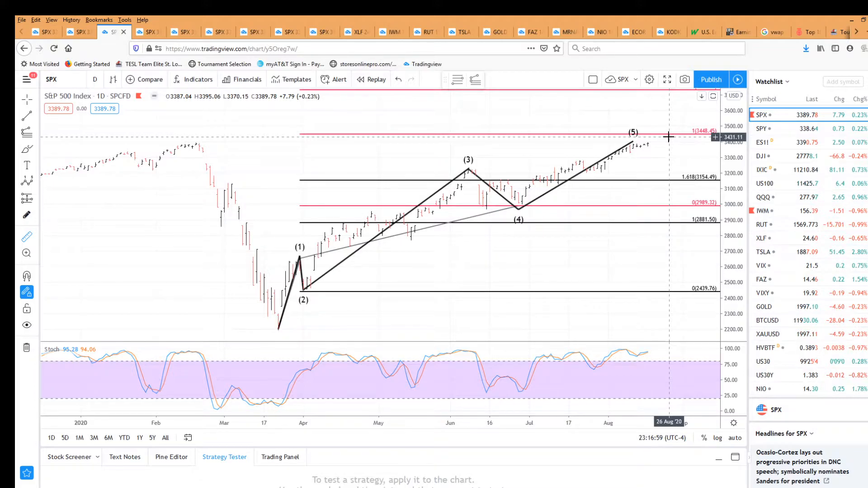
mouse_move(526, 220)
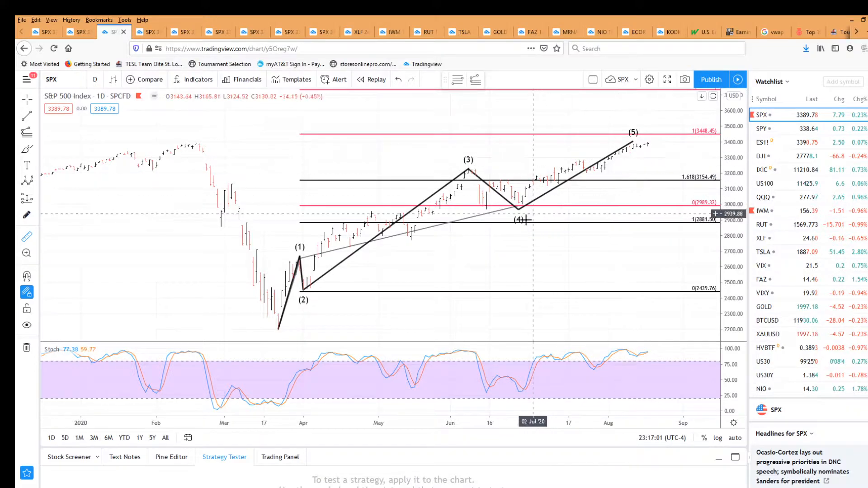
mouse_move(580, 169)
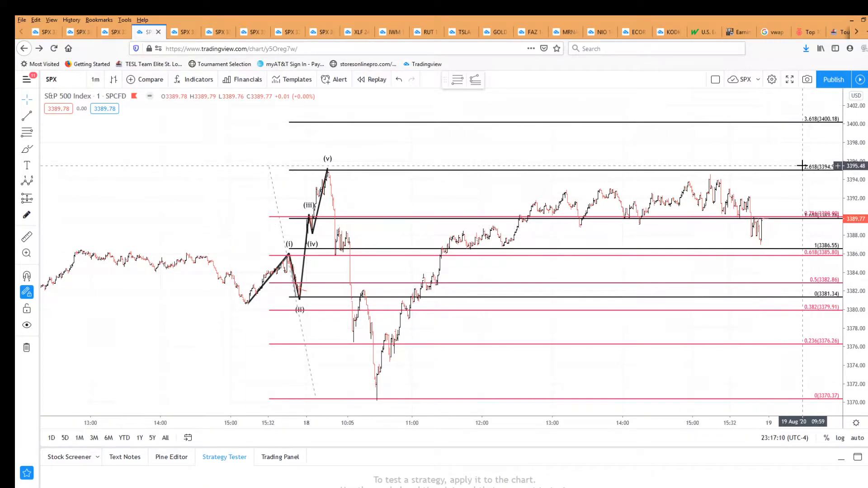
mouse_move(246, 306)
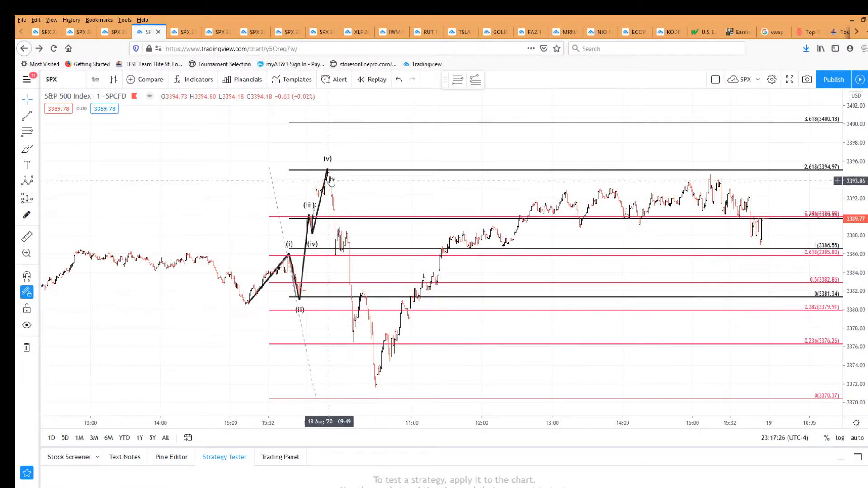
mouse_move(57, 166)
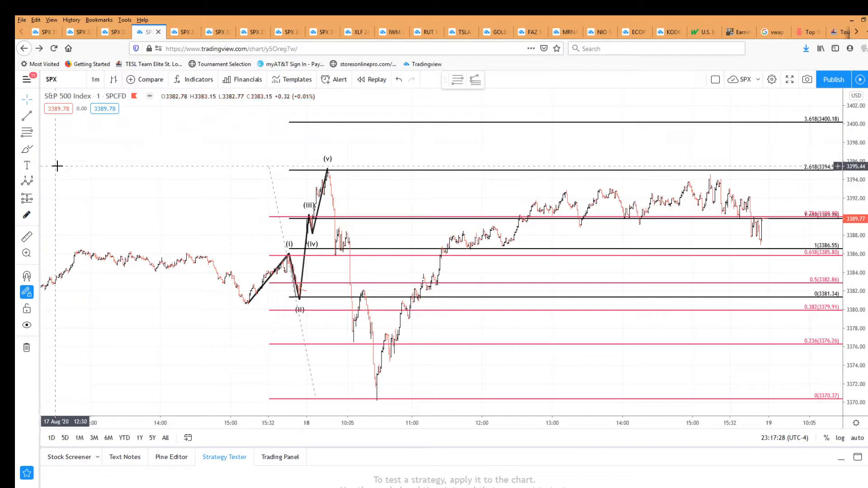
- Draw an Elliott Impulse Wave (12345) down the one-minute decline from the peak toward the 3370 low
click(26, 180)
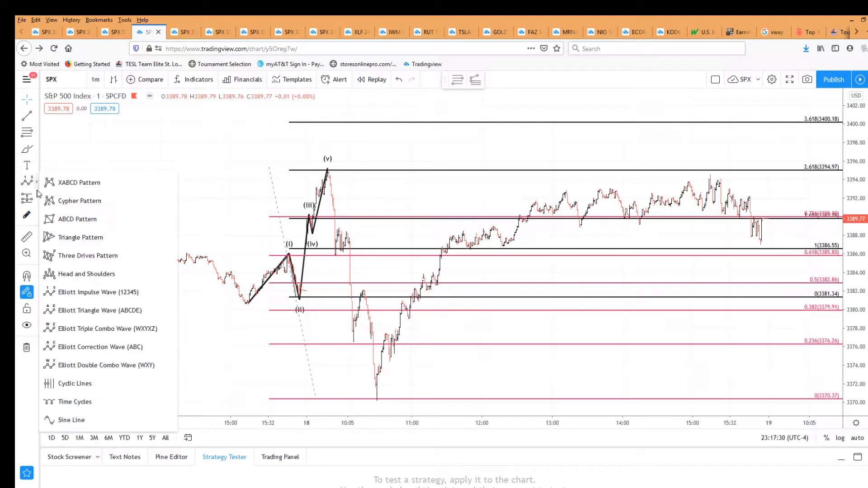
click(98, 292)
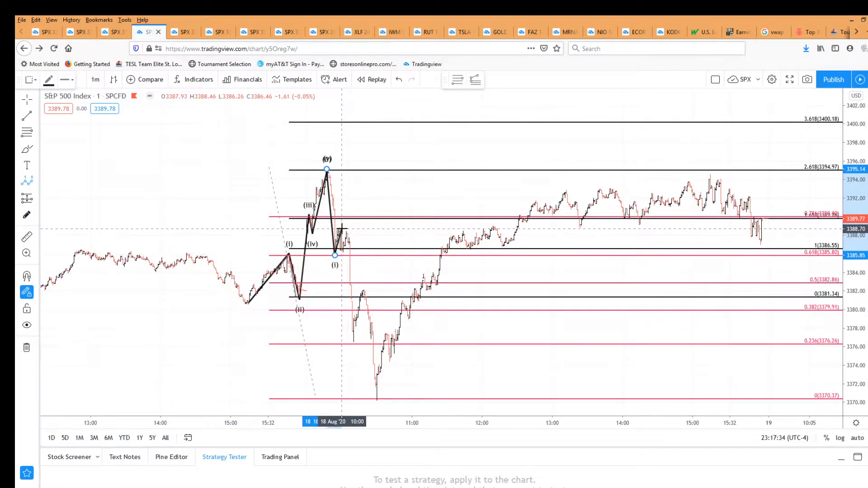
drag(342, 228, 351, 348)
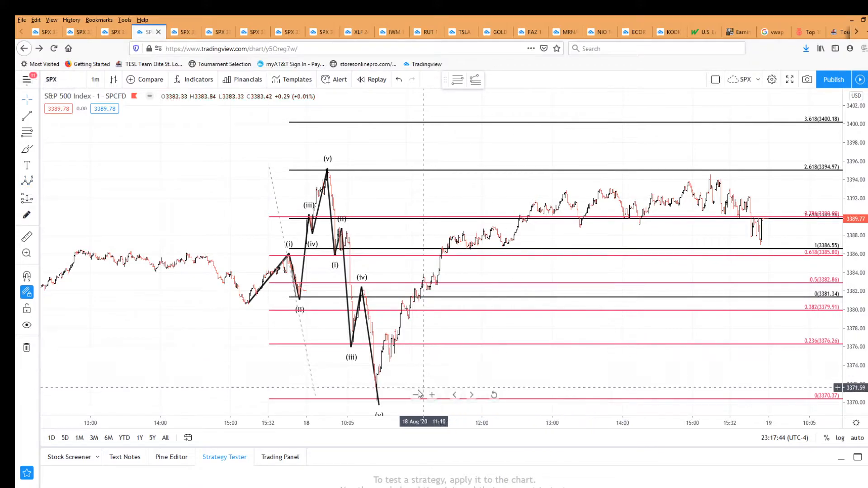
mouse_move(389, 262)
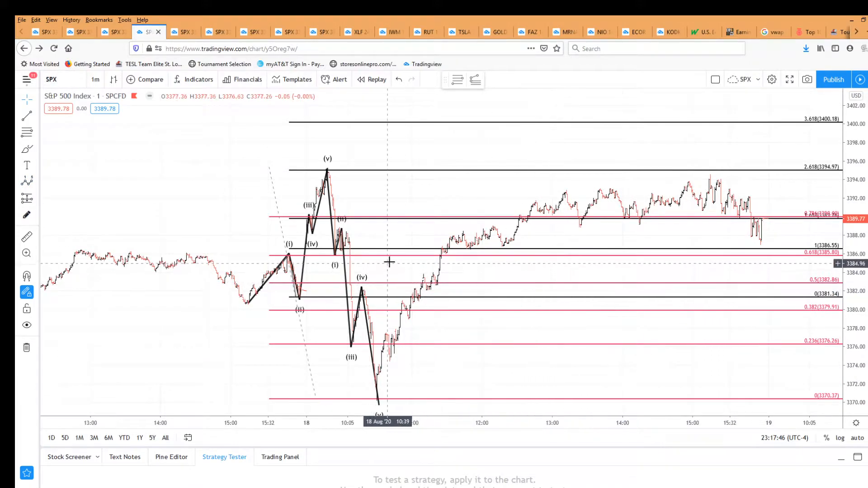
mouse_move(671, 211)
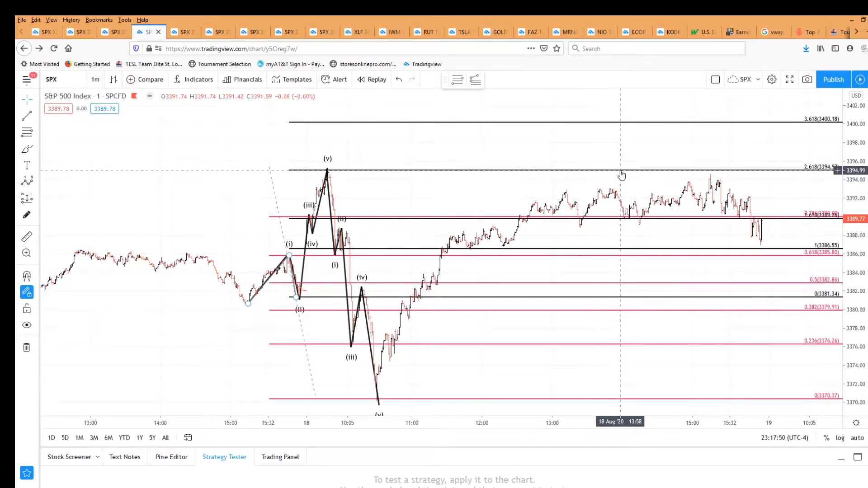
mouse_move(791, 172)
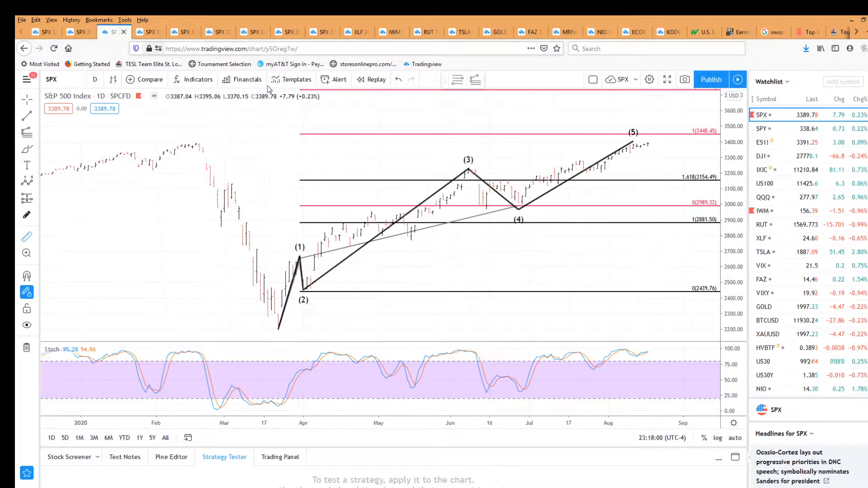
mouse_move(696, 138)
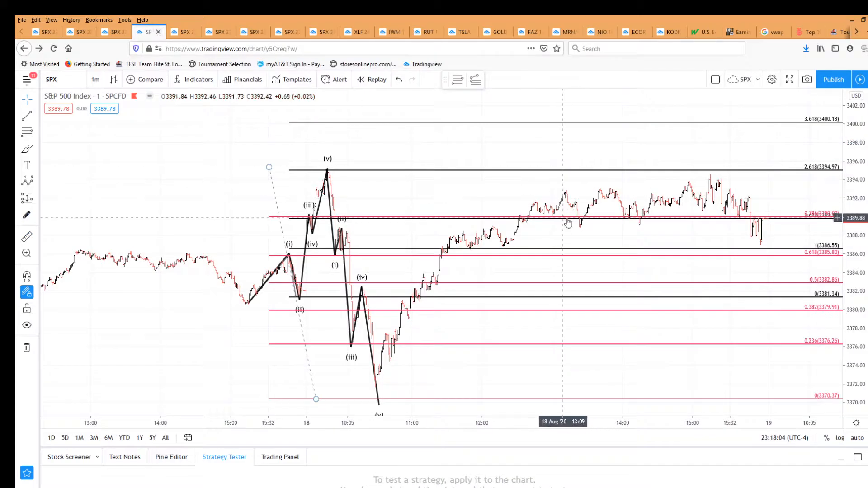
mouse_move(734, 167)
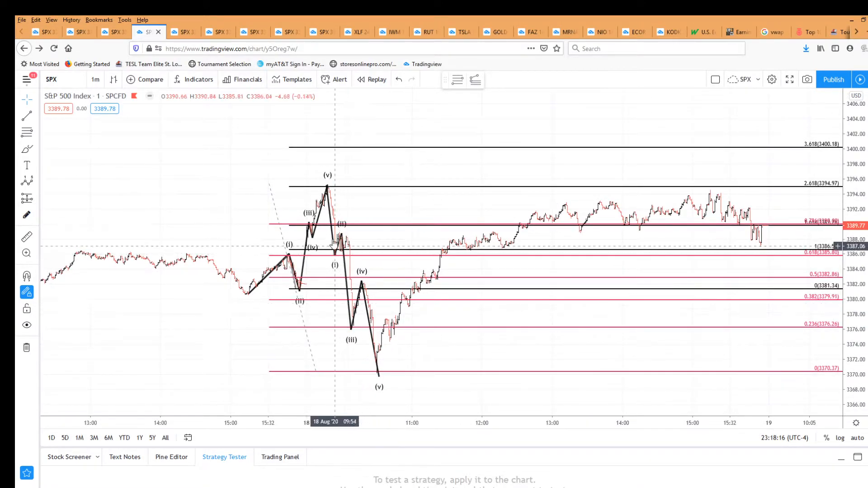
- Draw a Fib Retracement from the wave (v) low near 3370 up to the recent high
click(26, 132)
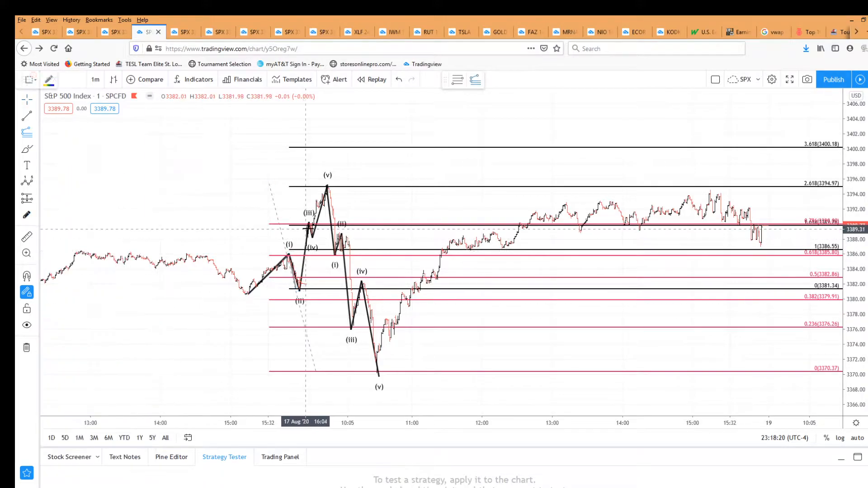
drag(326, 187, 383, 373)
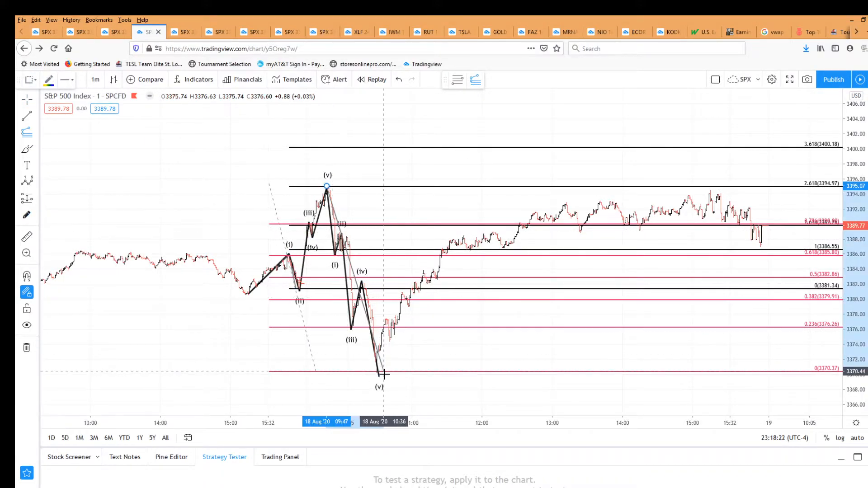
drag(377, 376, 712, 194)
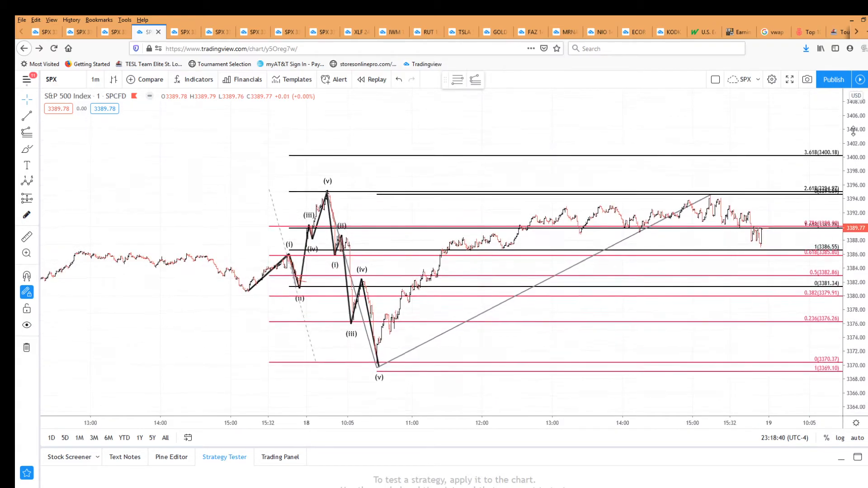
mouse_move(836, 168)
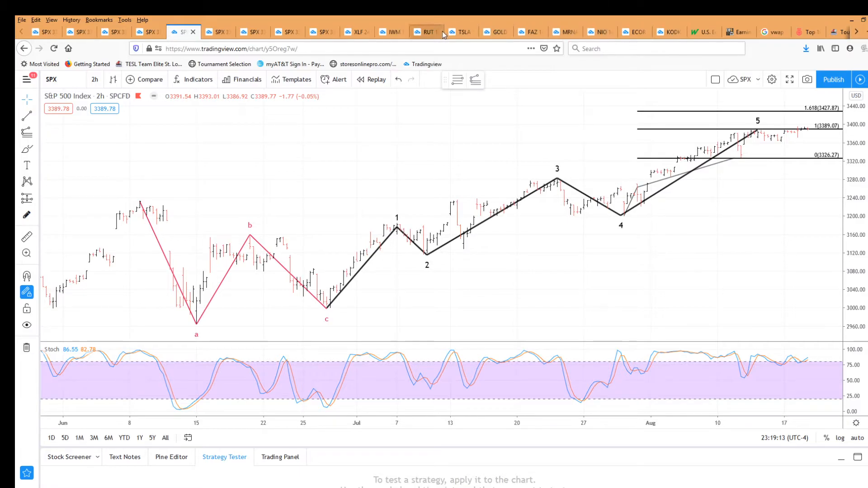
click(460, 32)
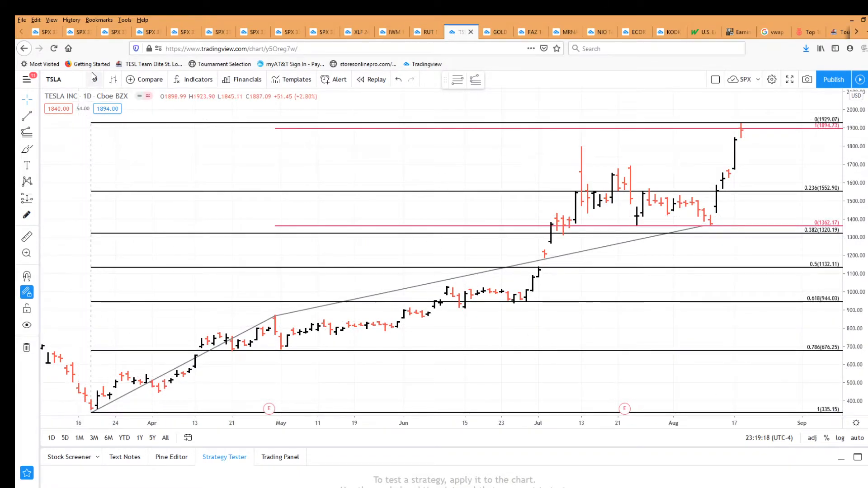
mouse_move(95, 398)
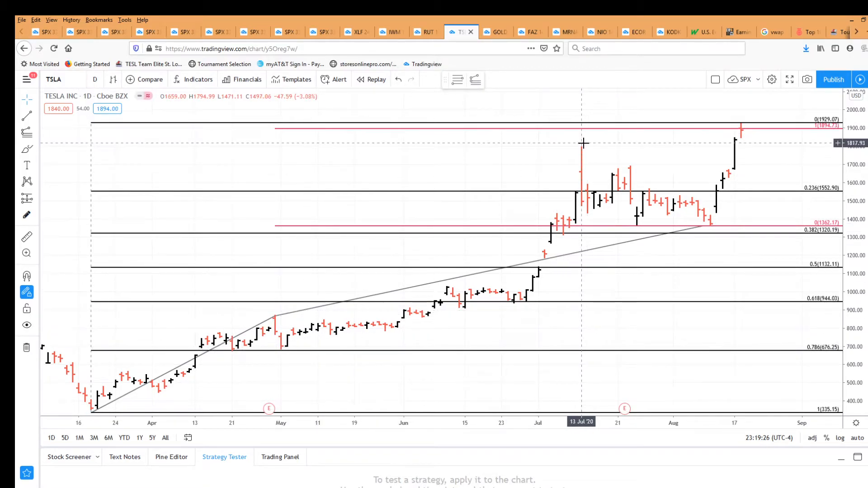
mouse_move(764, 141)
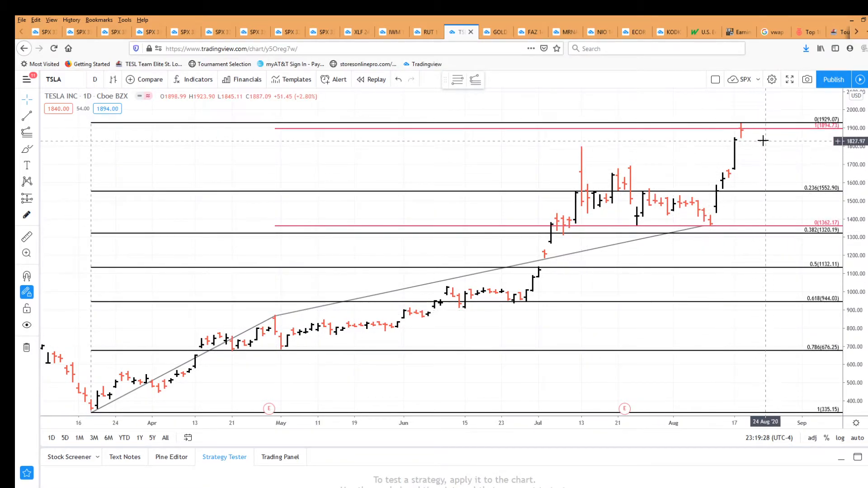
mouse_move(788, 130)
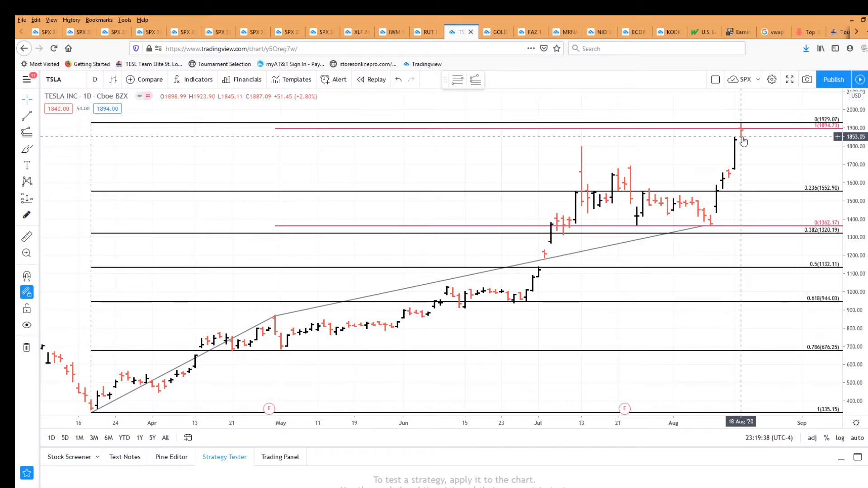
mouse_move(698, 221)
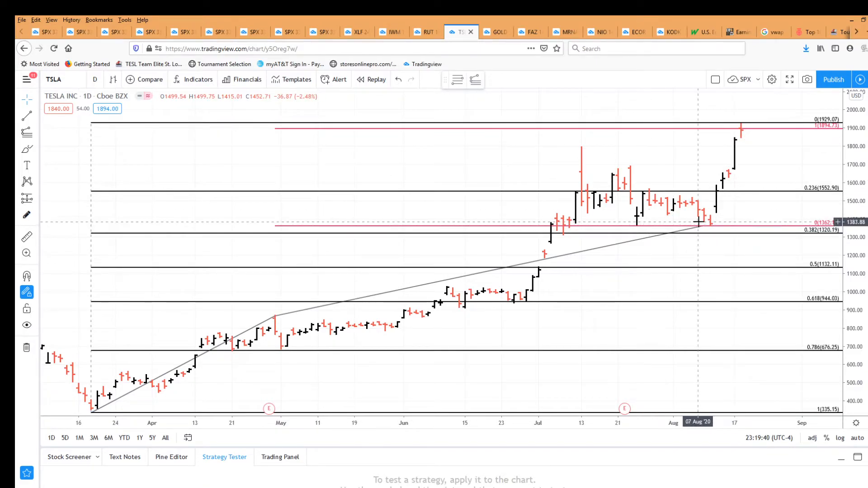
mouse_move(711, 209)
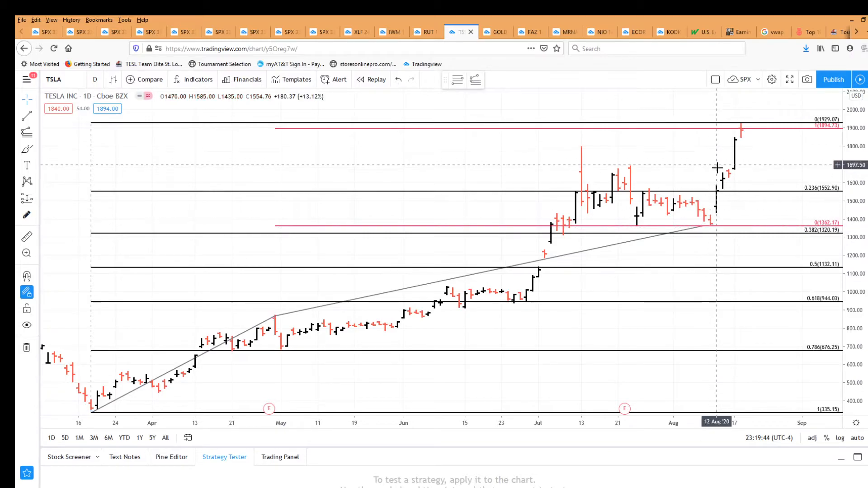
mouse_move(755, 155)
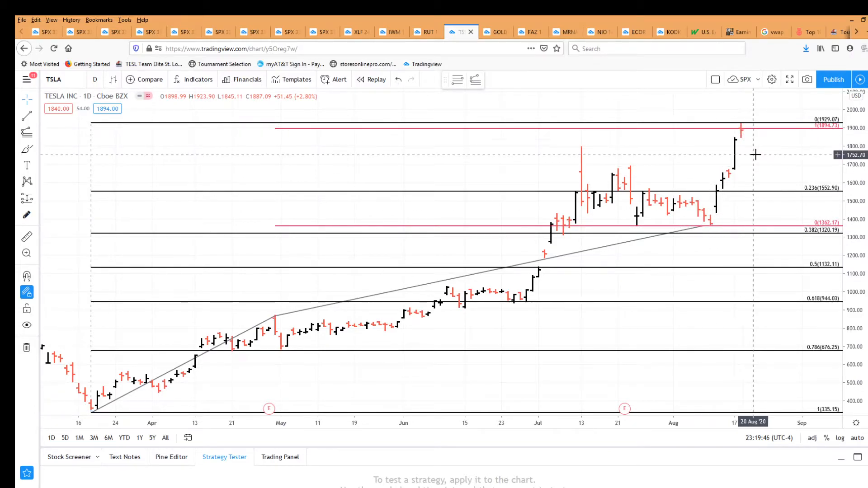
mouse_move(742, 142)
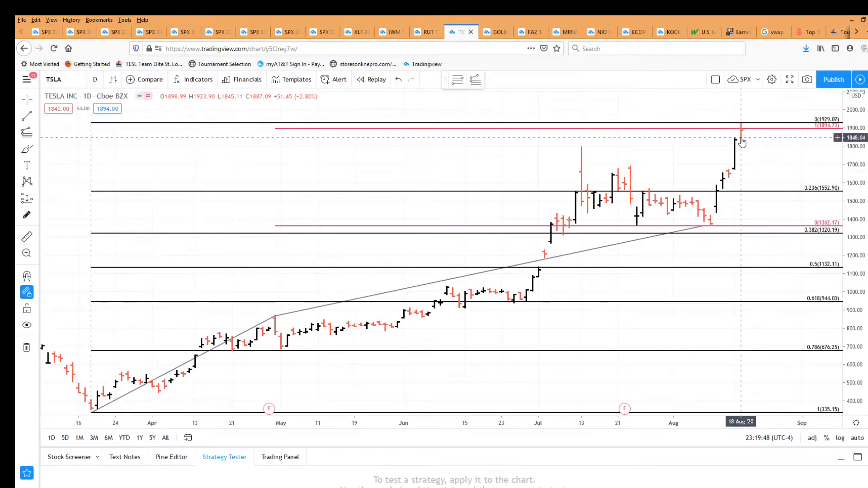
mouse_move(765, 157)
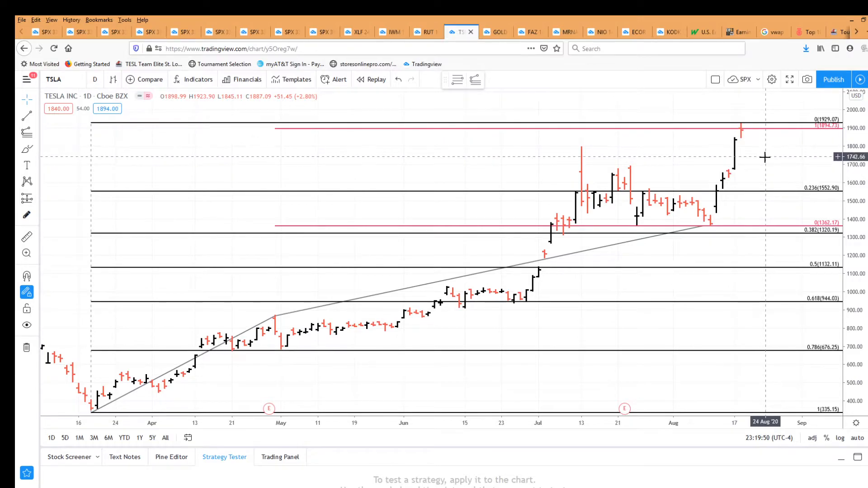
mouse_move(772, 135)
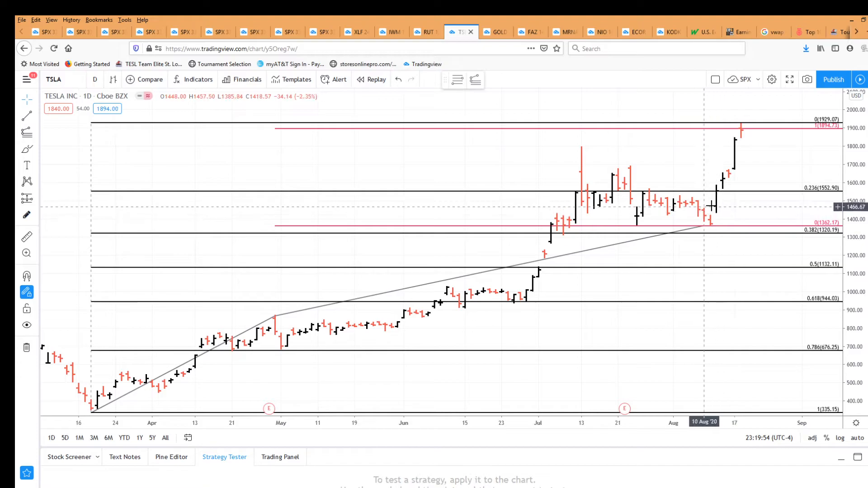
mouse_move(676, 165)
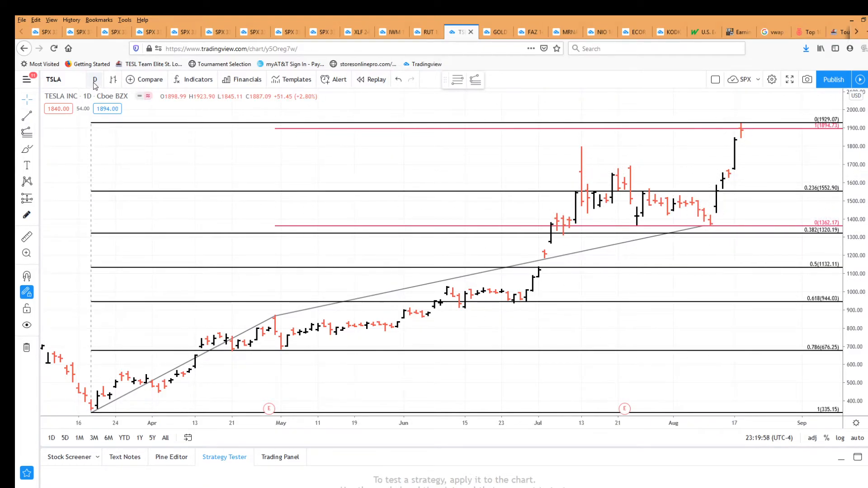
- Set the TSLA chart interval to 1 hour, keeping the Fibonacci levels in place
click(94, 80)
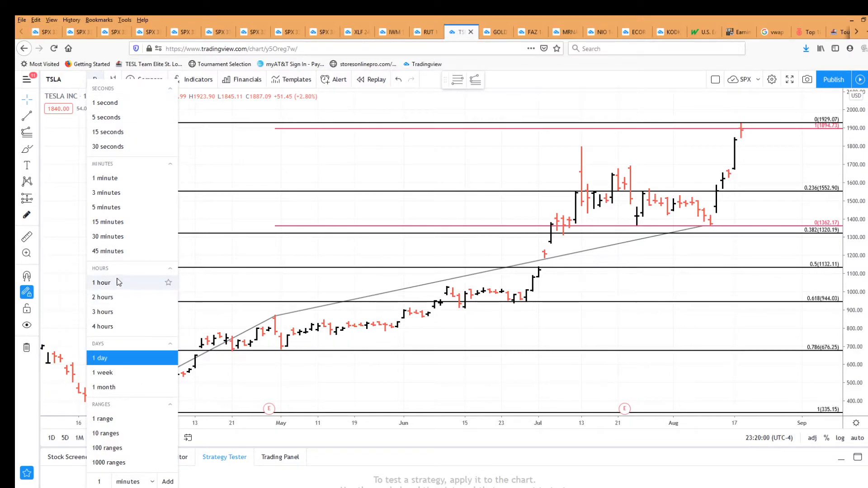
click(101, 282)
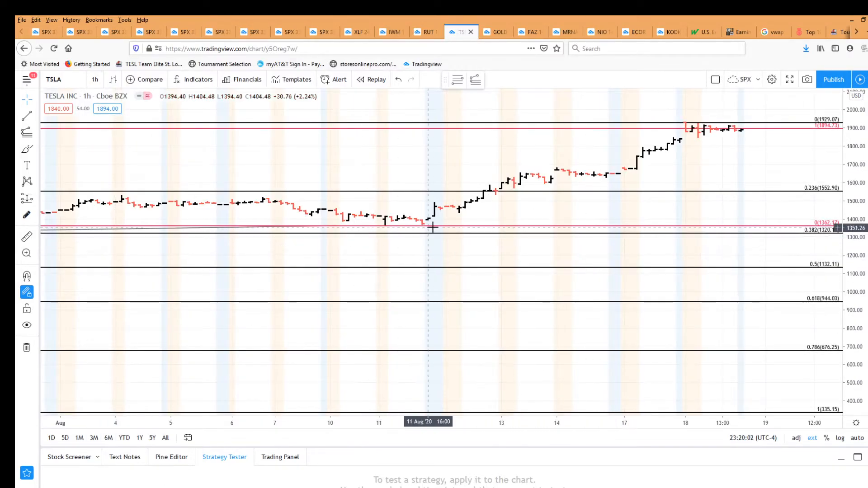
mouse_move(784, 167)
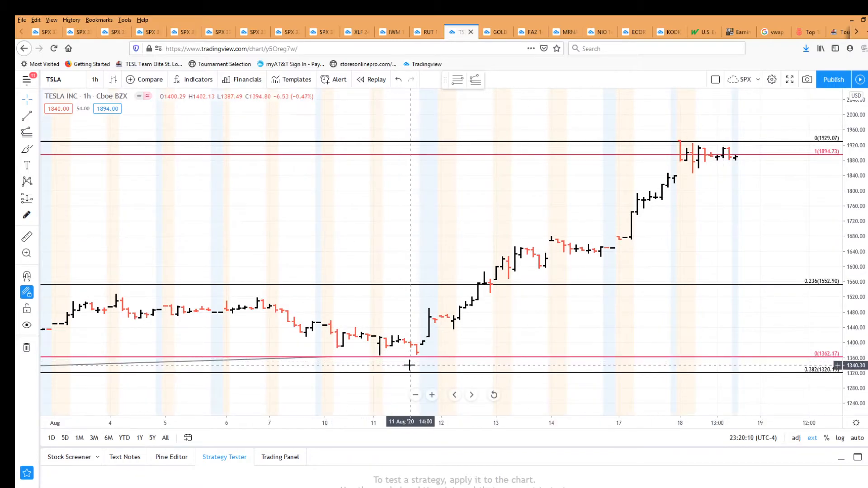
mouse_move(521, 237)
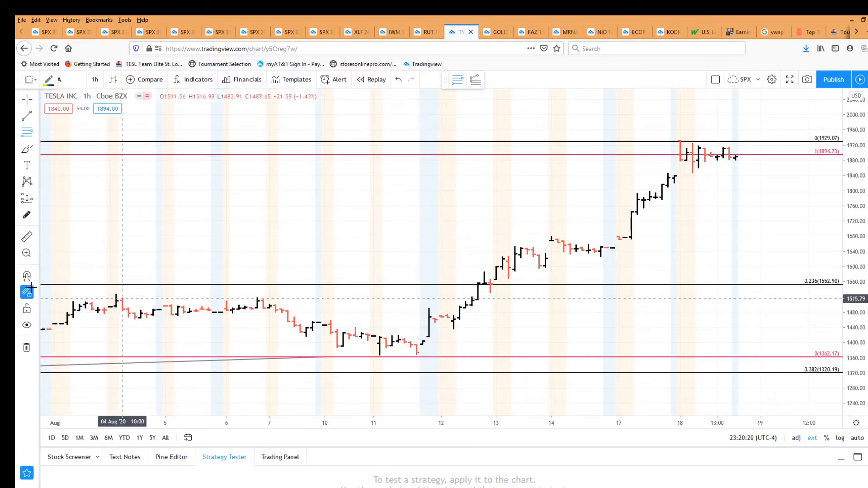
click(27, 132)
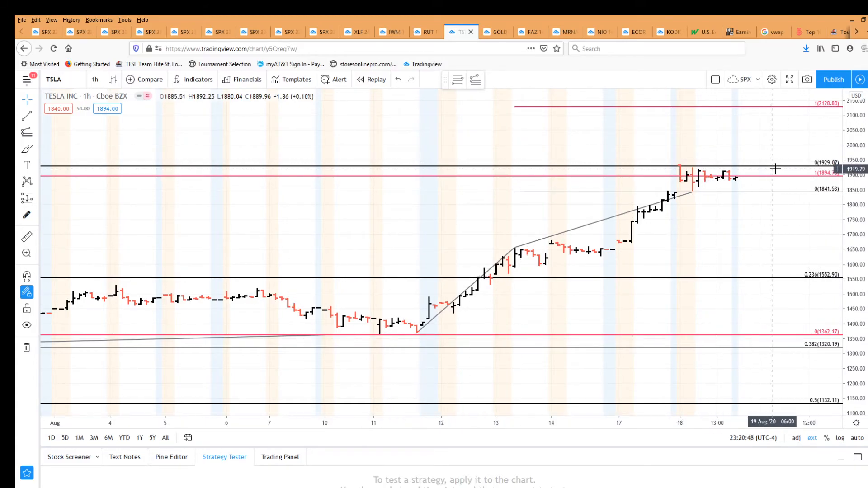
mouse_move(438, 274)
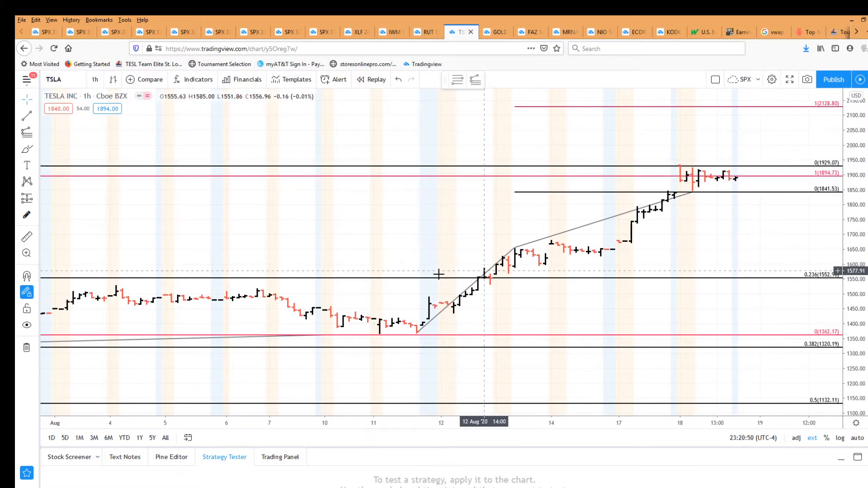
mouse_move(628, 256)
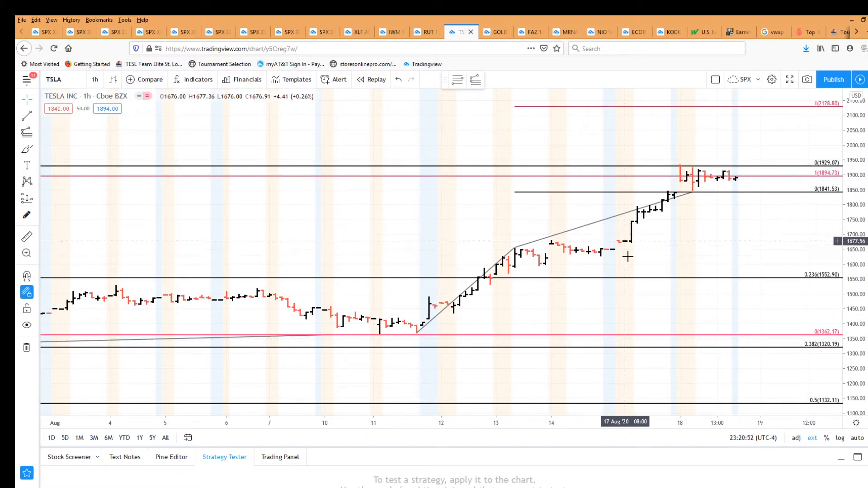
mouse_move(572, 283)
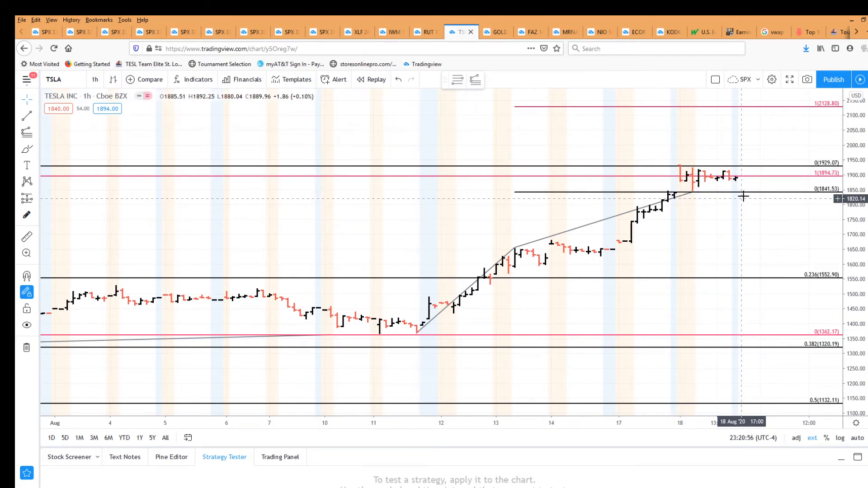
mouse_move(692, 175)
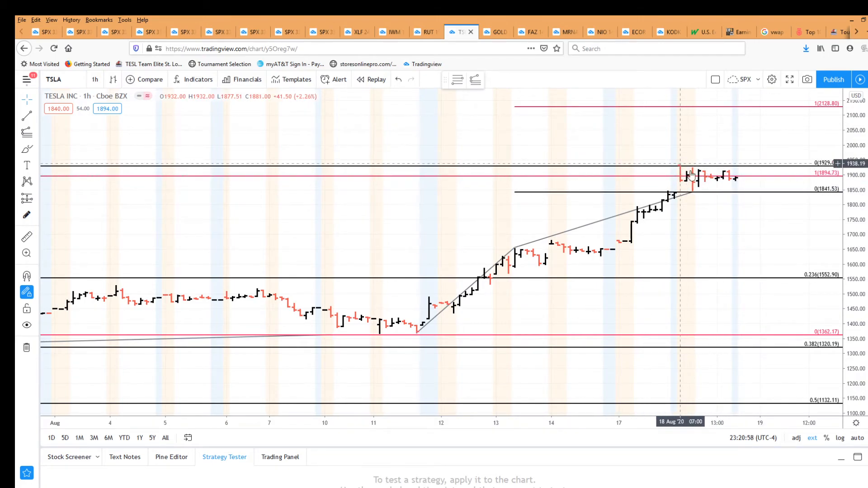
mouse_move(554, 240)
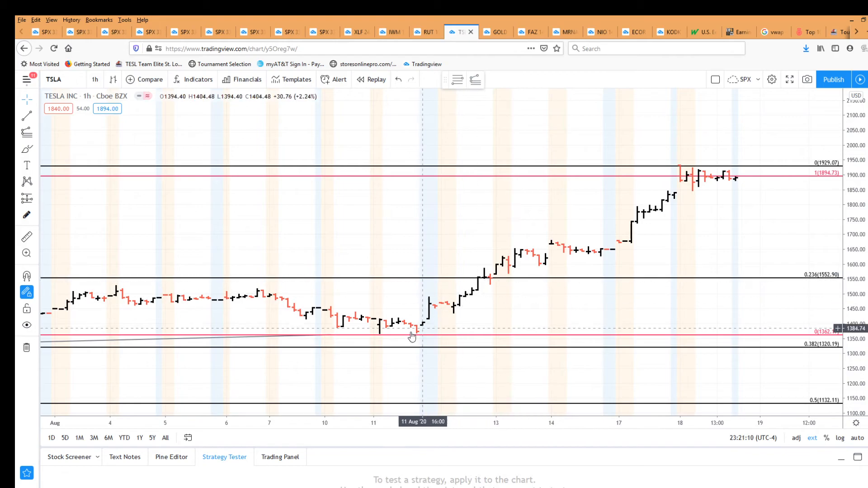
mouse_move(637, 216)
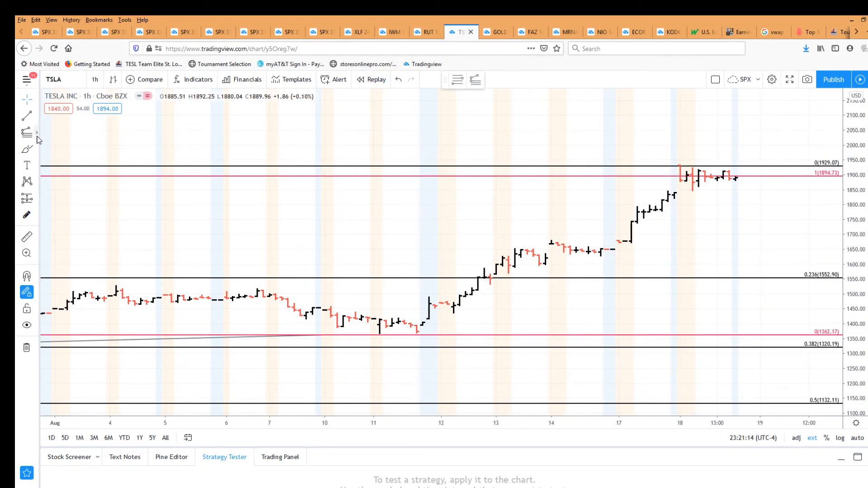
- Draw a Fib Retracement from the Aug 14 low to the Aug 18 high, giving 1851.82, 1801.23, 1760.35 and 1719.46 levels
click(26, 133)
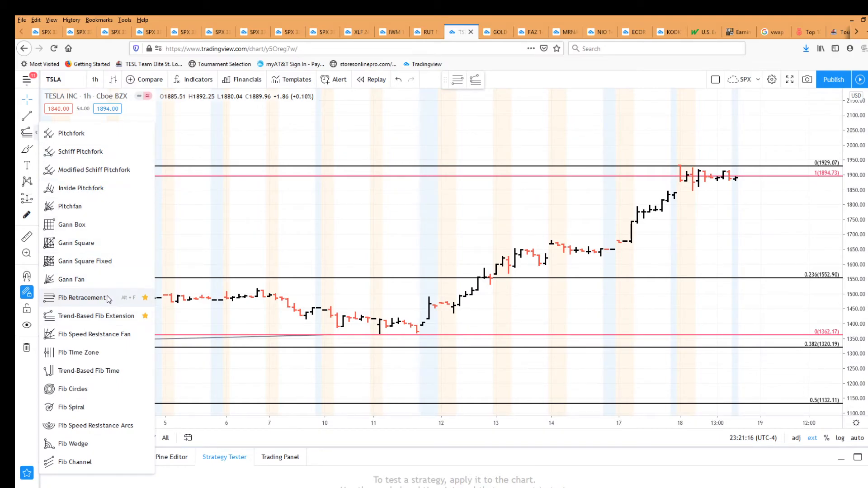
click(82, 297)
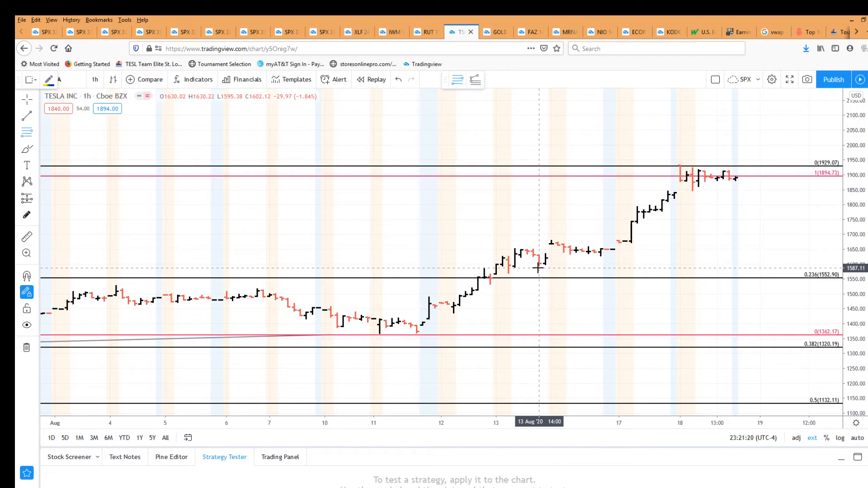
drag(537, 269, 582, 165)
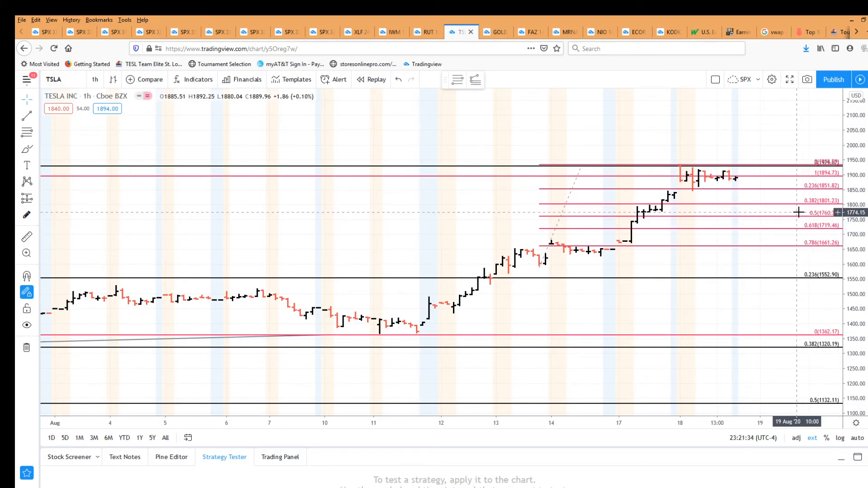
mouse_move(769, 210)
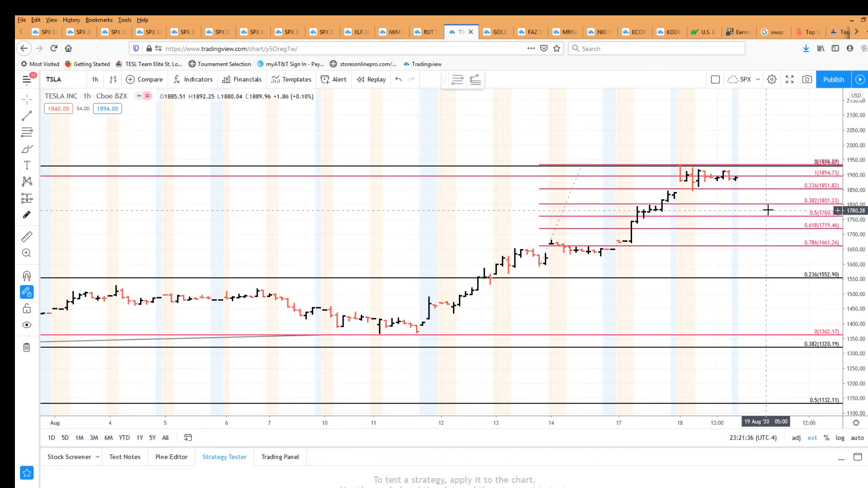
mouse_move(752, 301)
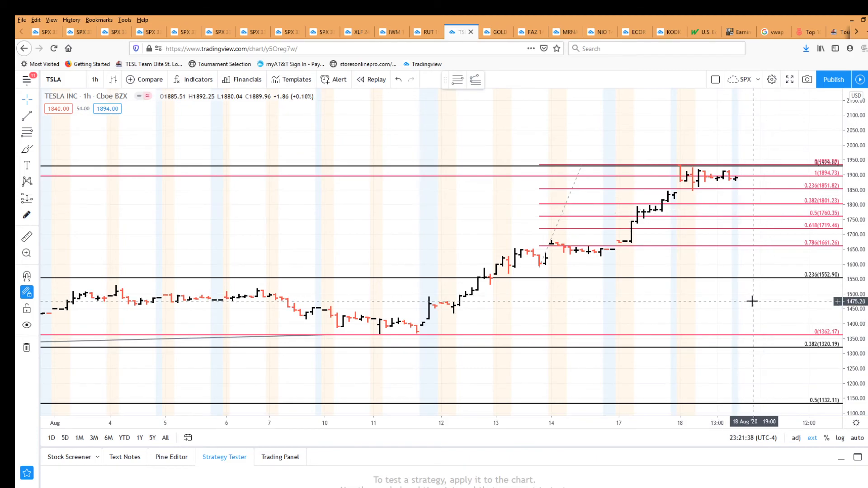
mouse_move(681, 161)
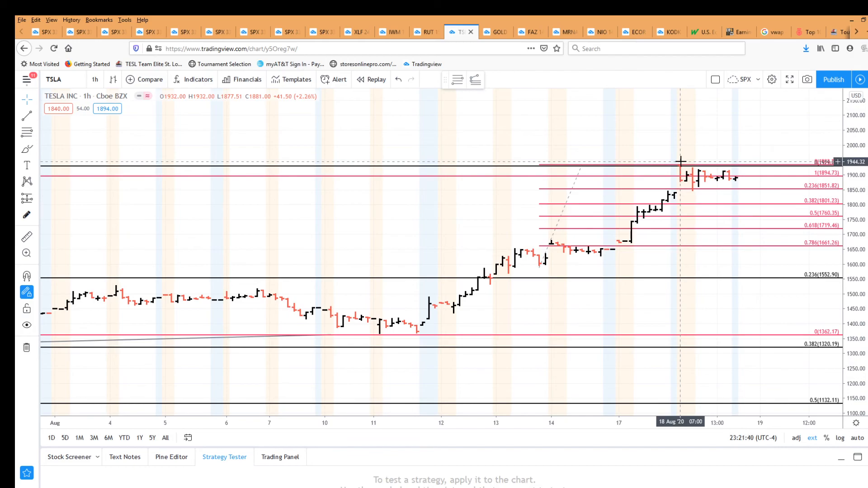
mouse_move(772, 225)
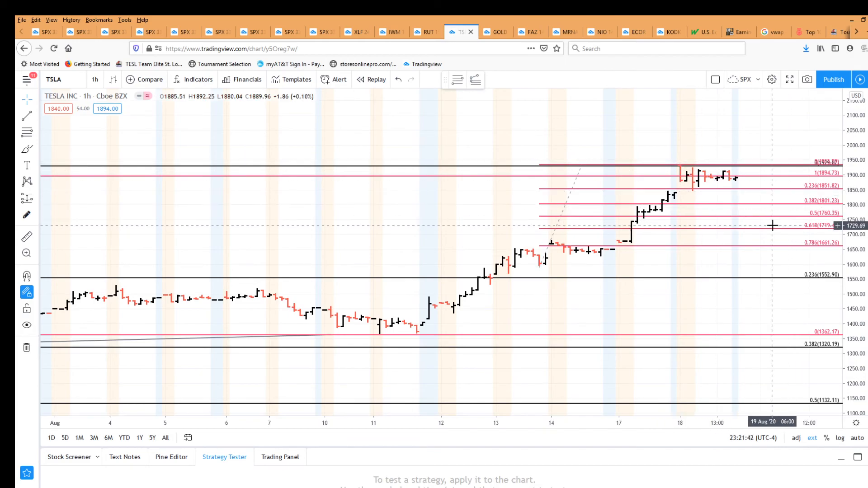
mouse_move(792, 123)
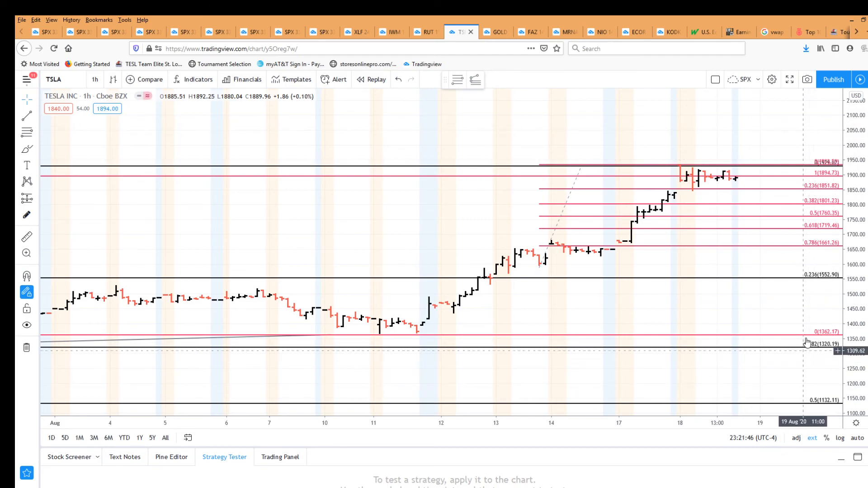
- Bring up the chart context menu with reset, alert and remove-drawings actions
right_click(806, 342)
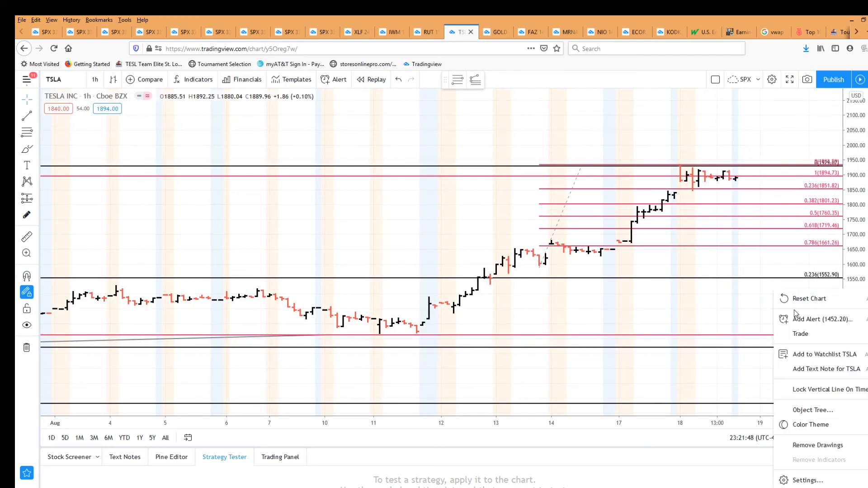
mouse_move(761, 304)
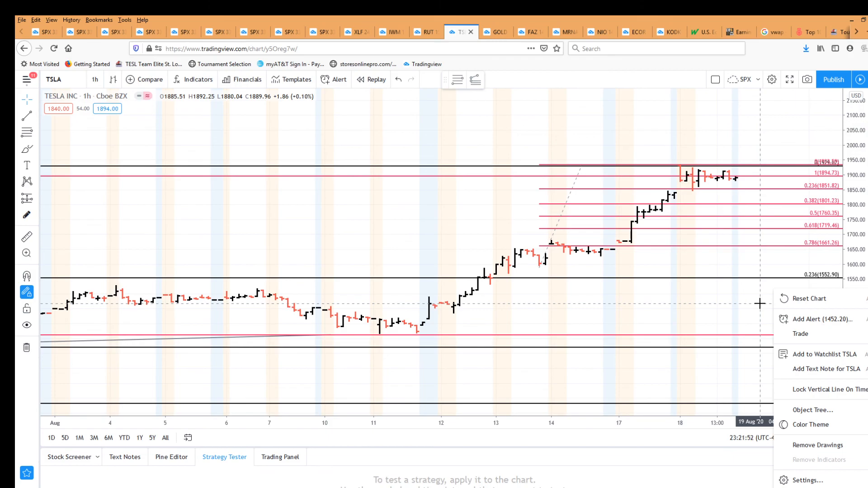
mouse_move(731, 310)
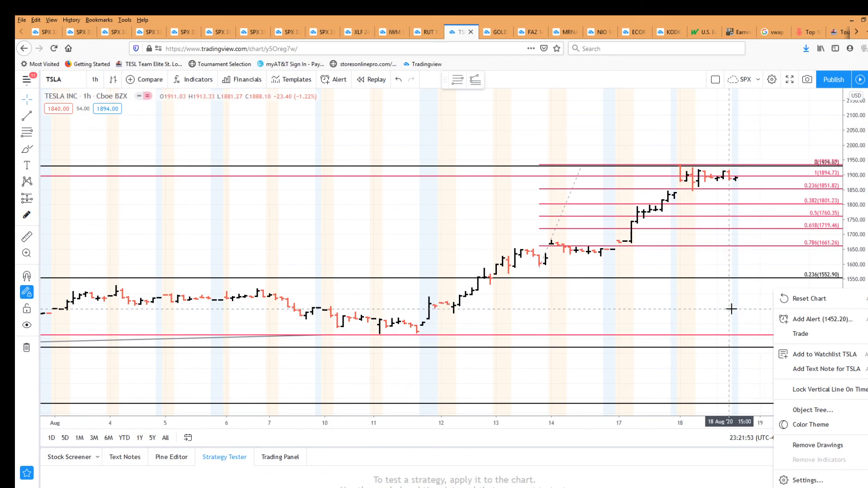